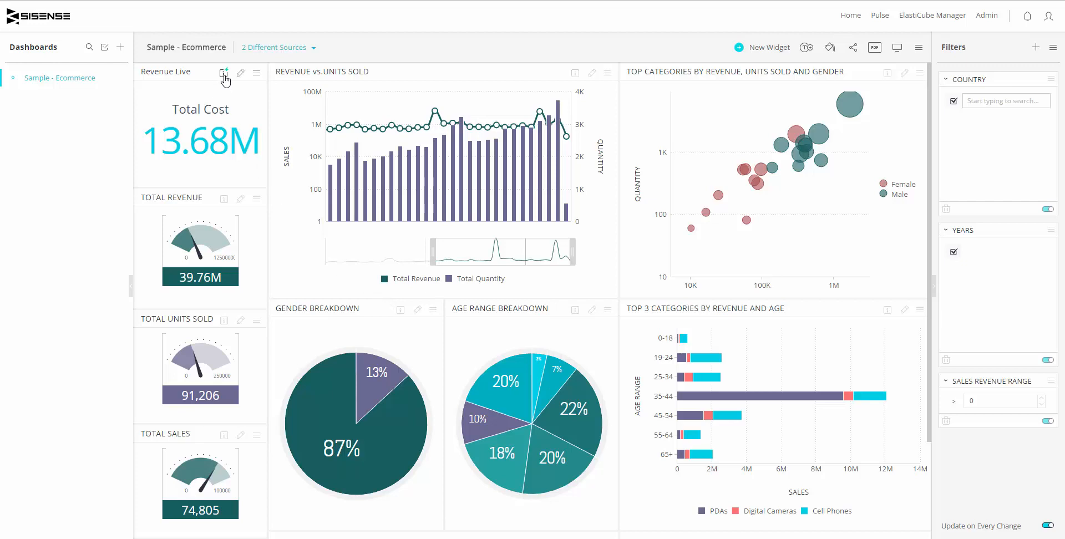
Step: Review the Revenue Live widget's details and the dashboard's data sources, then return to the dashboard
click(225, 72)
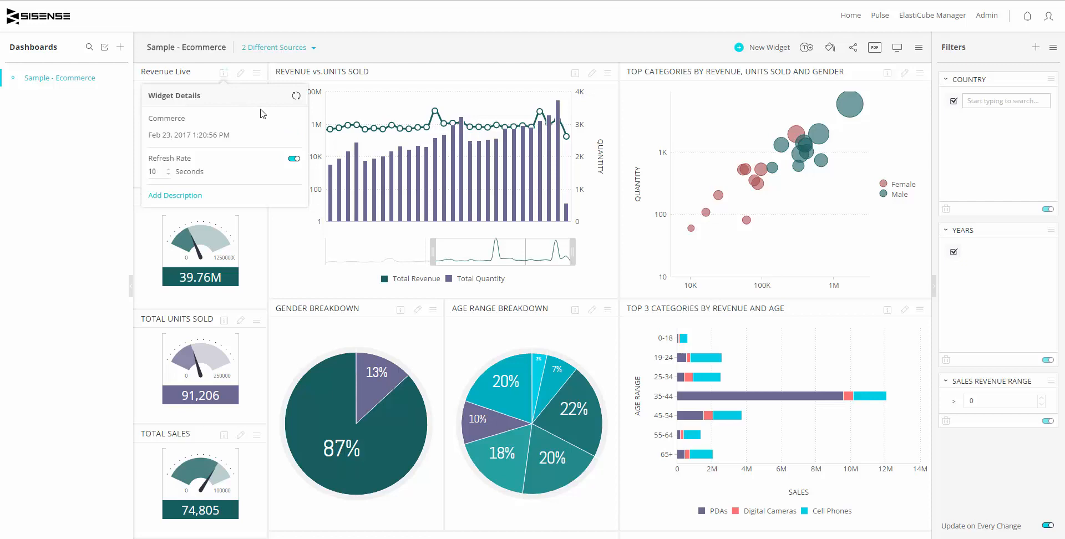
click(297, 95)
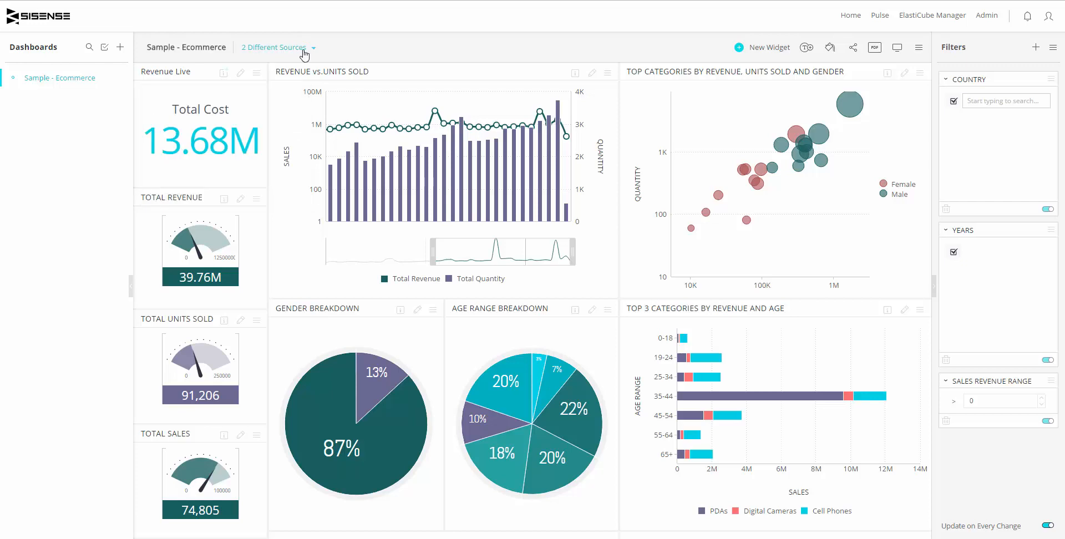
click(274, 47)
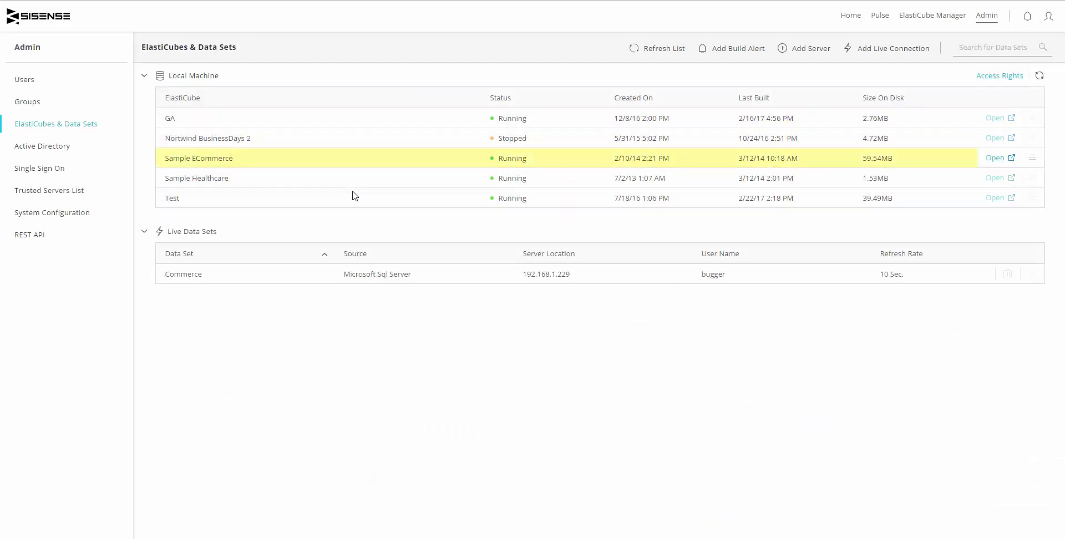
click(360, 302)
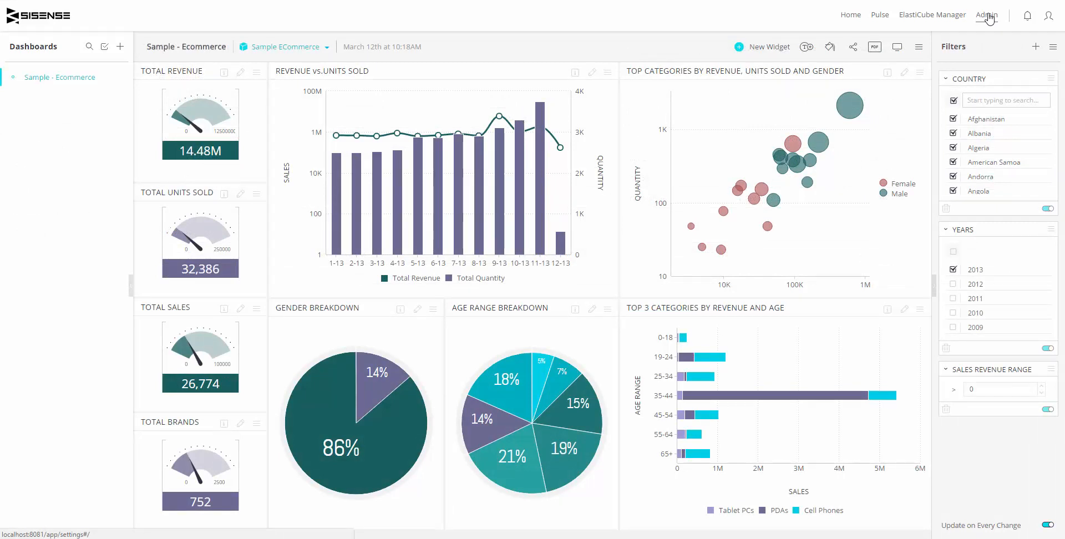
Step: Go to Admin and show the ElastiCubes & Data Sets list with five local cubes
click(986, 14)
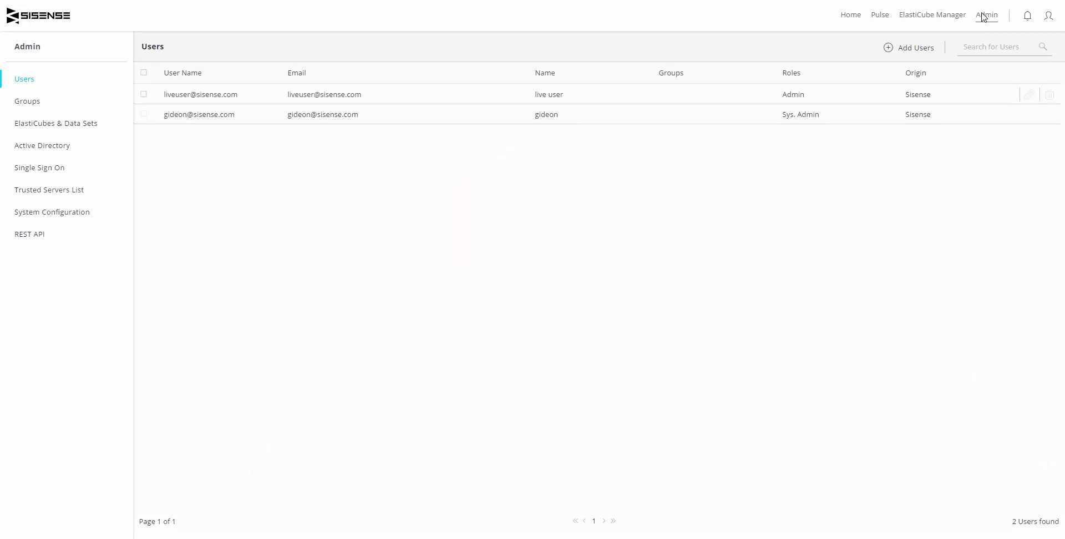
mouse_move(56, 124)
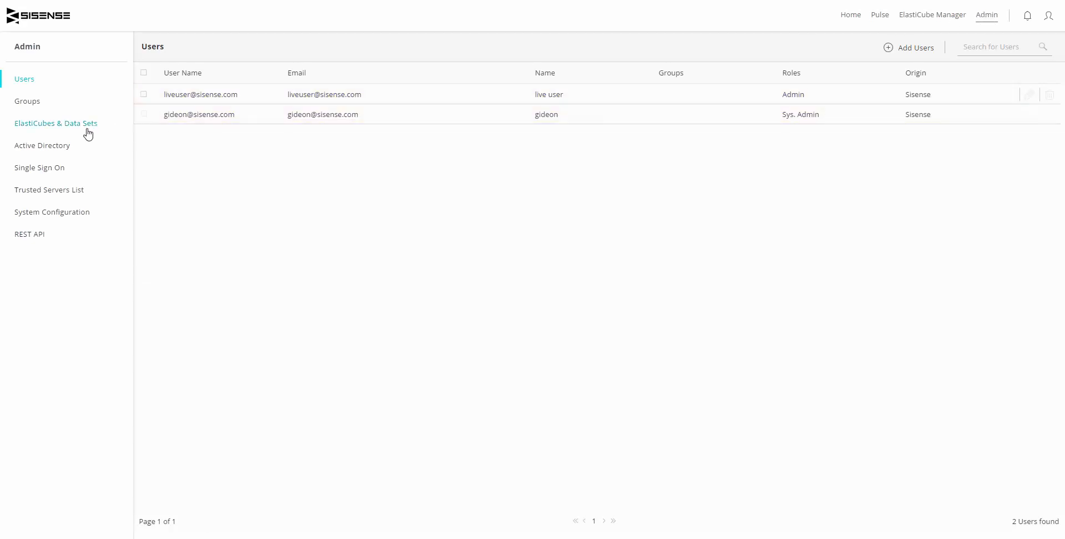
click(56, 123)
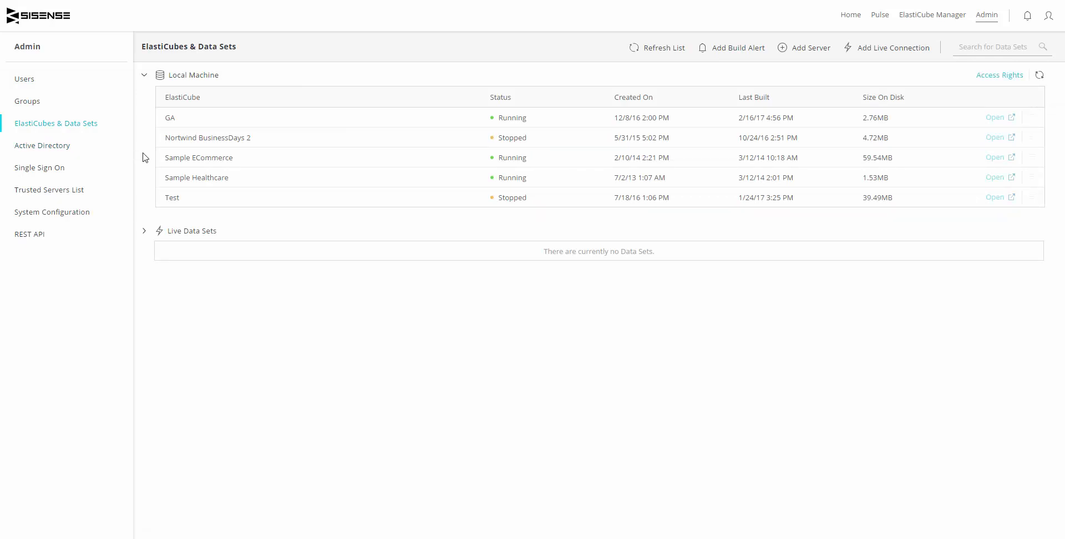
mouse_move(902, 52)
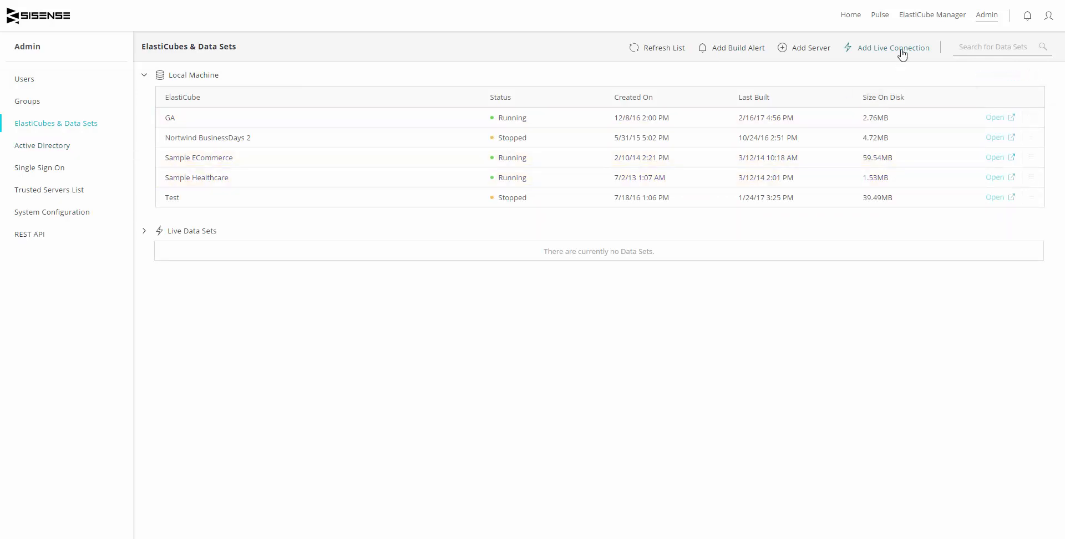
Step: Add a Microsoft SQL Server live connection at 192.168.1.229 with user name and password filled in
click(893, 48)
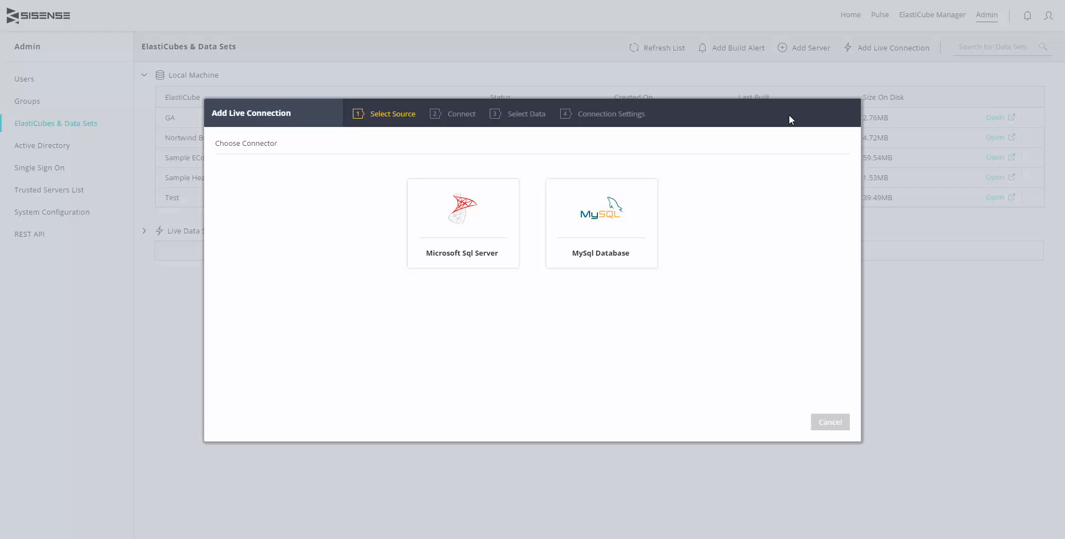
mouse_move(741, 190)
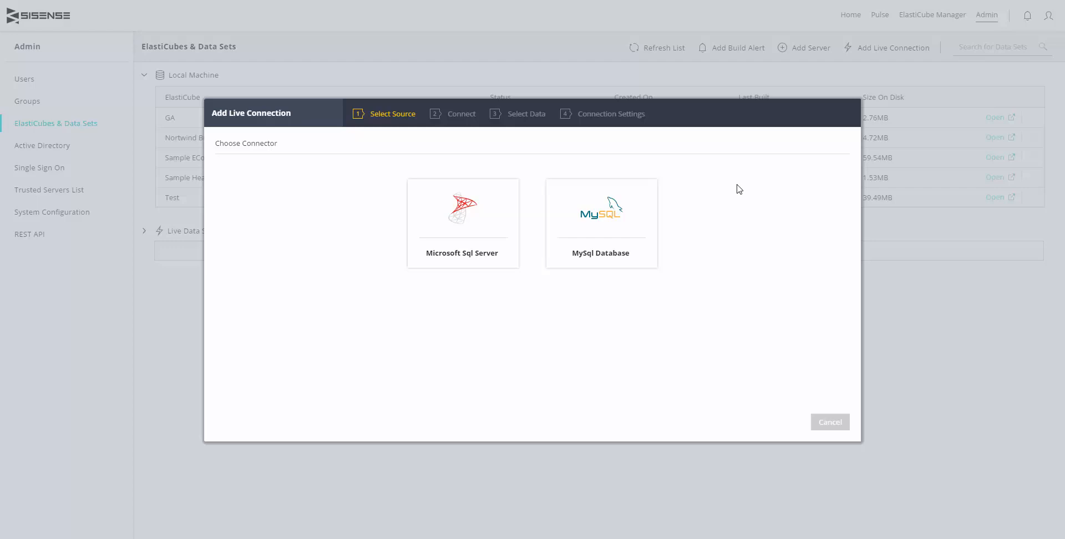
mouse_move(507, 220)
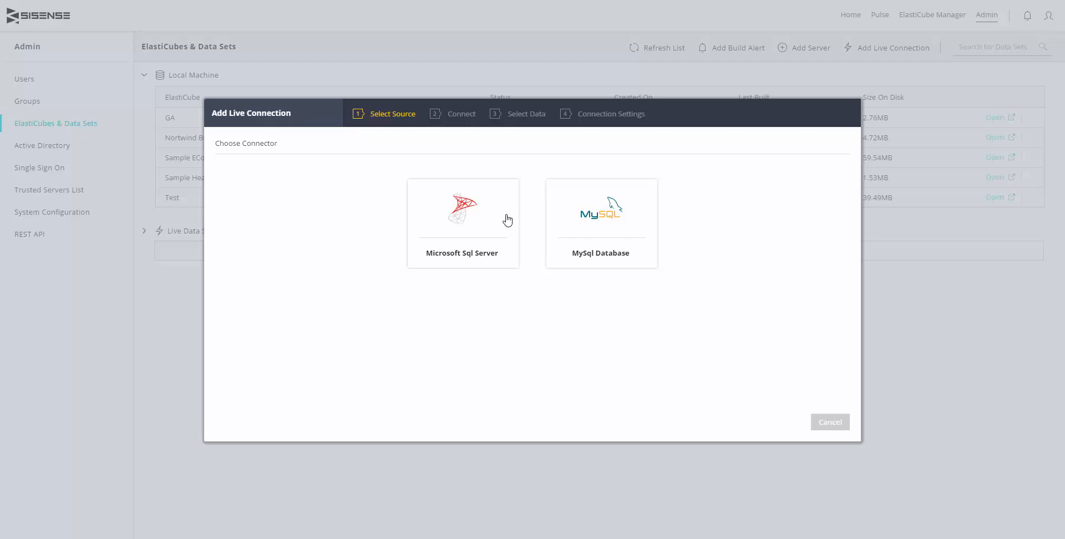
click(463, 222)
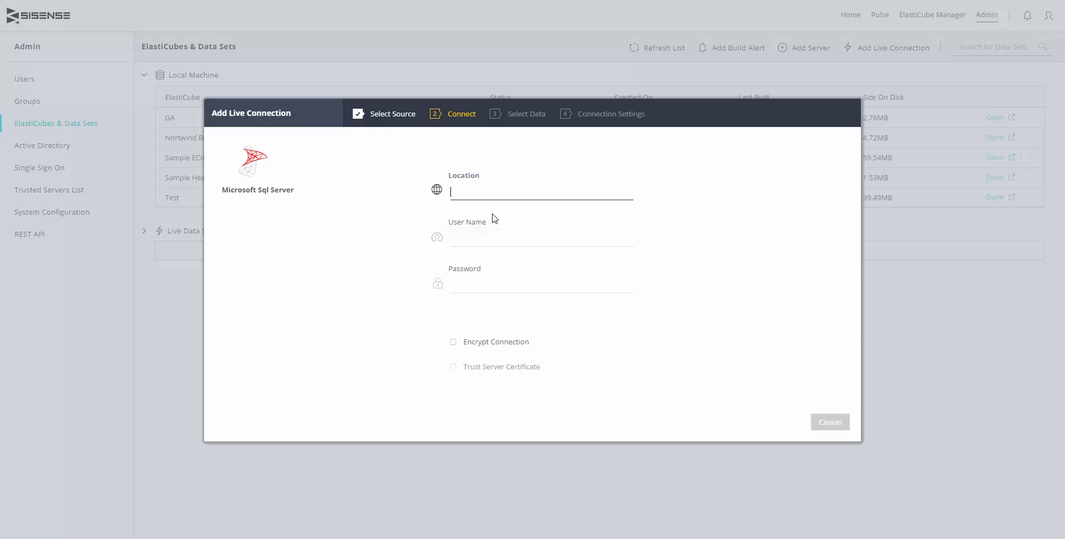
mouse_move(498, 199)
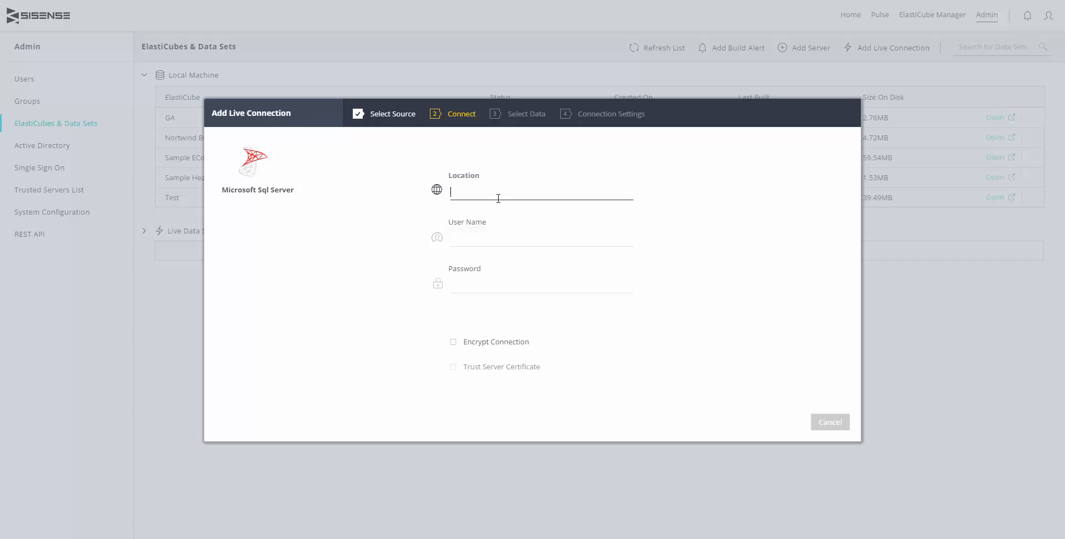
text(192.168.1.229)
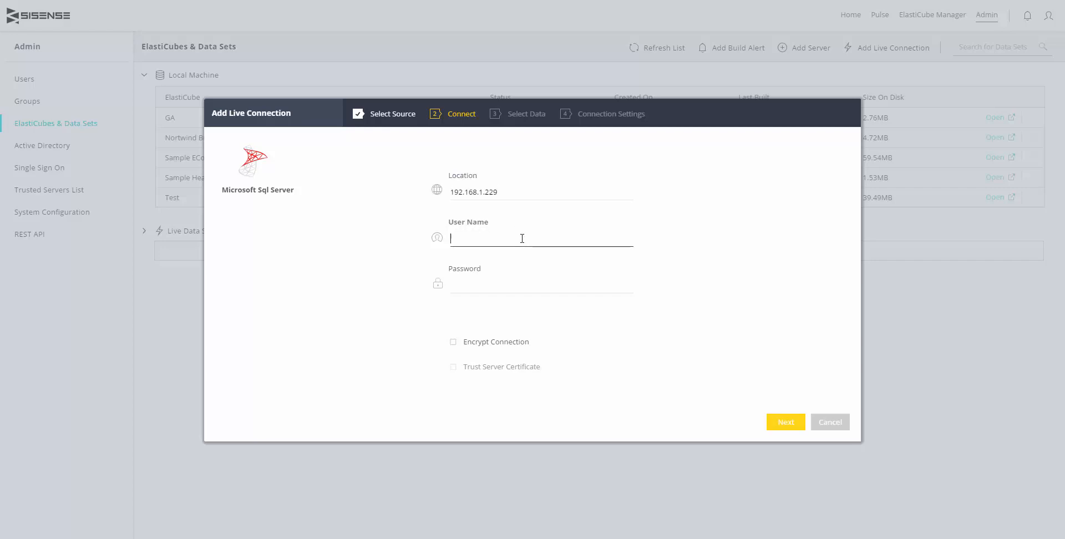
text(bugger)
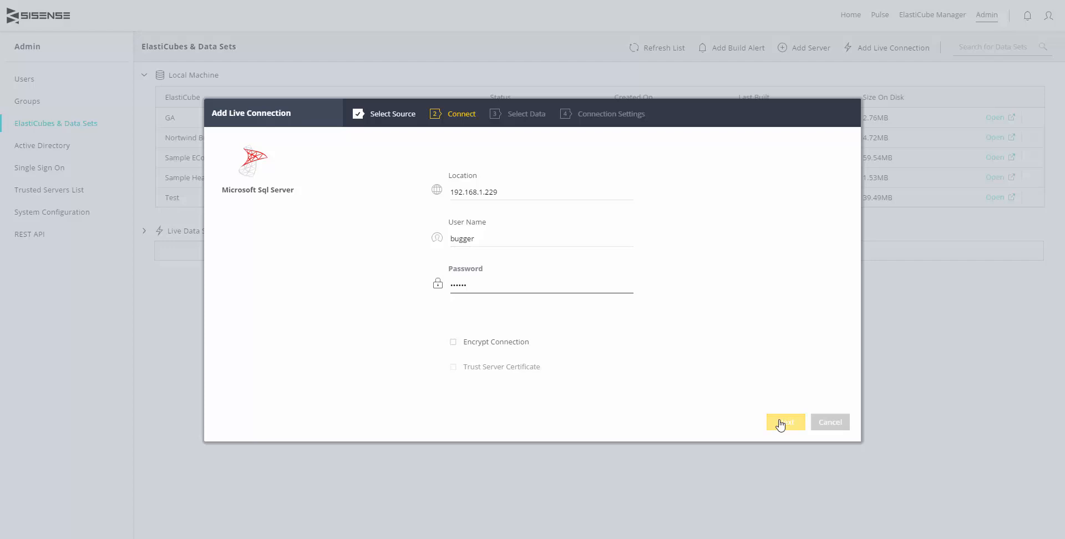
Step: Connect to the server and choose the Commerce table from test_live_new, previewing its rows
click(786, 422)
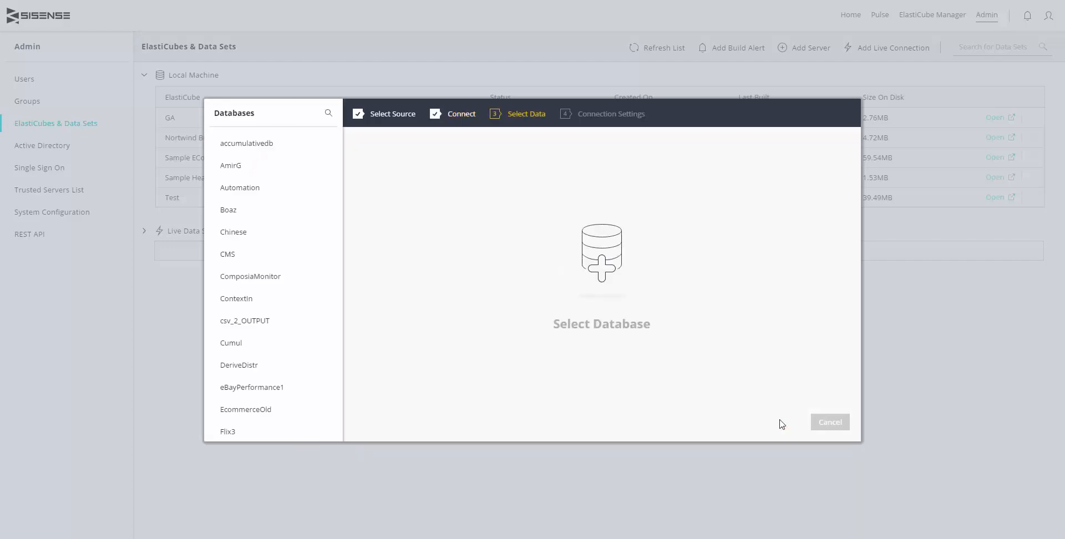
scroll(down, 3)
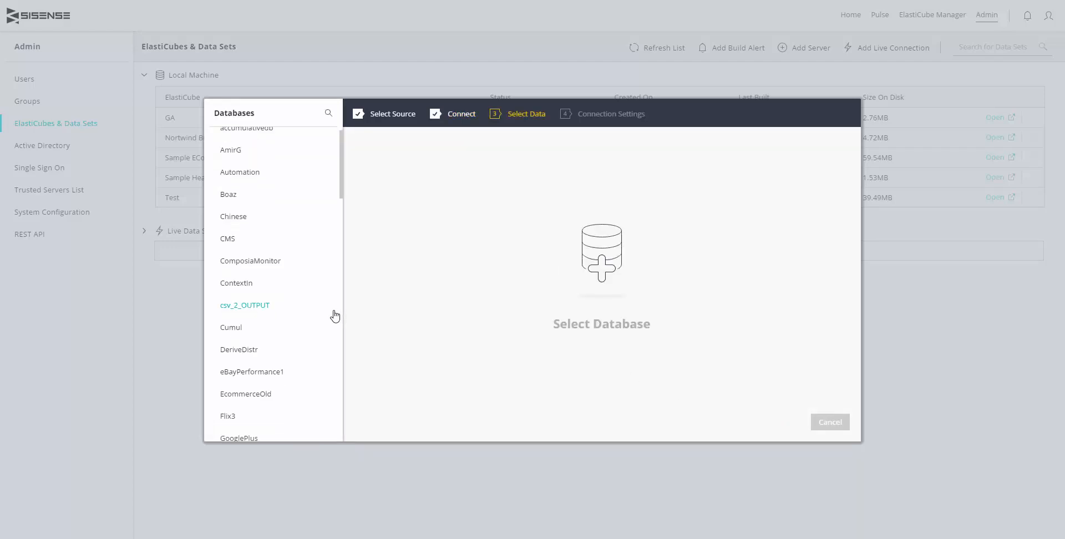
scroll(down, 3)
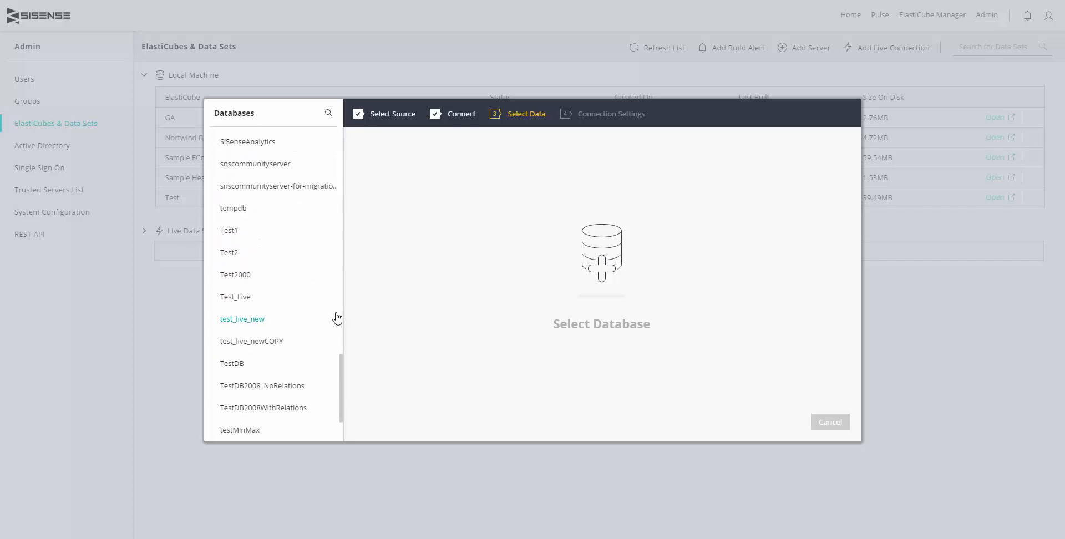
scroll(down, 3)
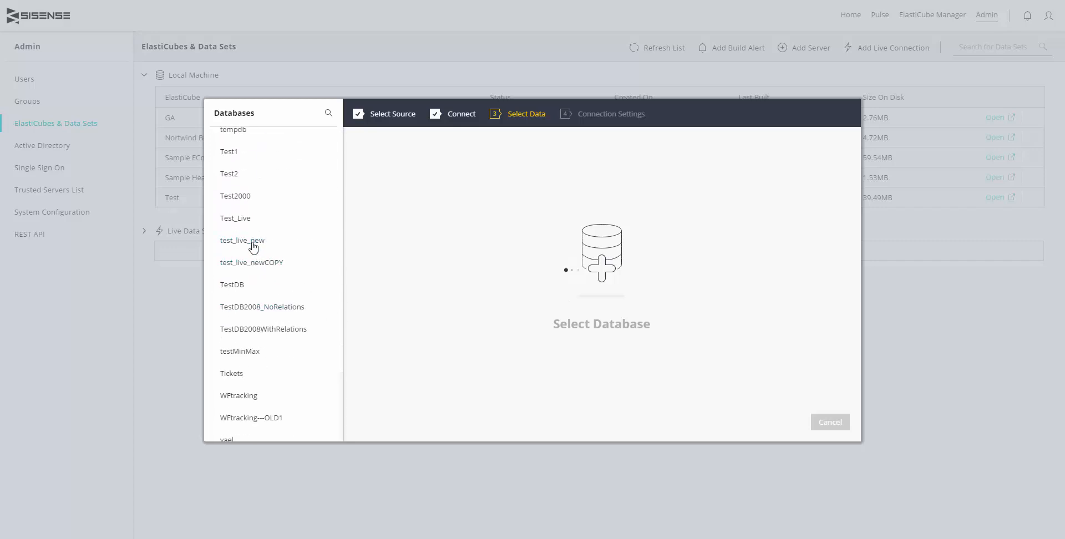
click(242, 241)
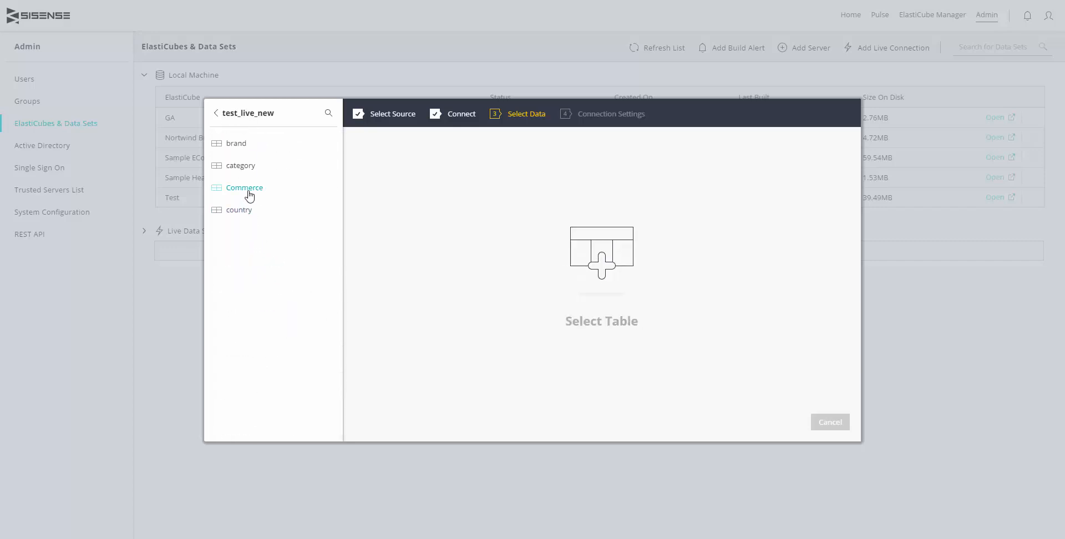
click(244, 188)
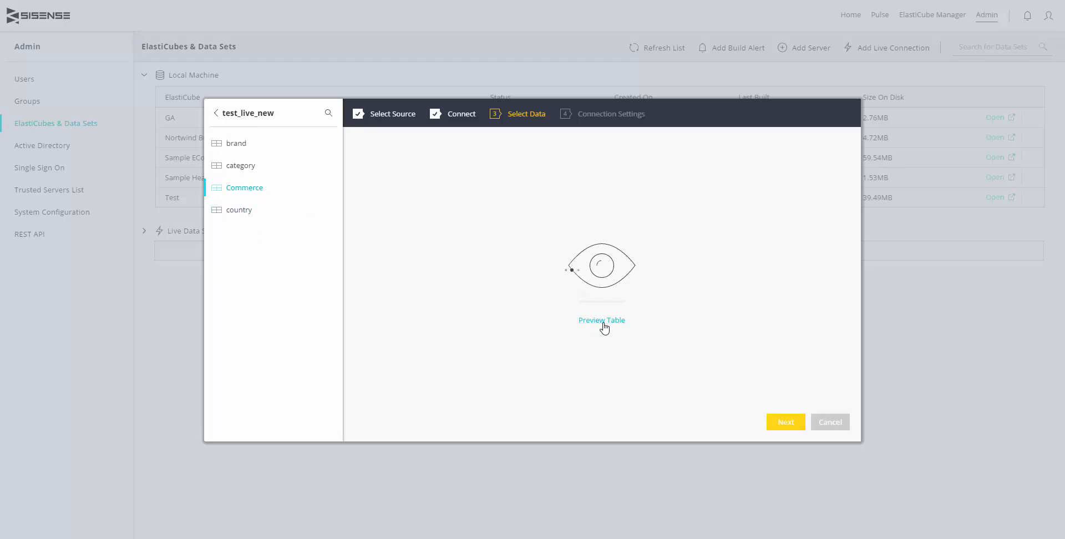
click(600, 320)
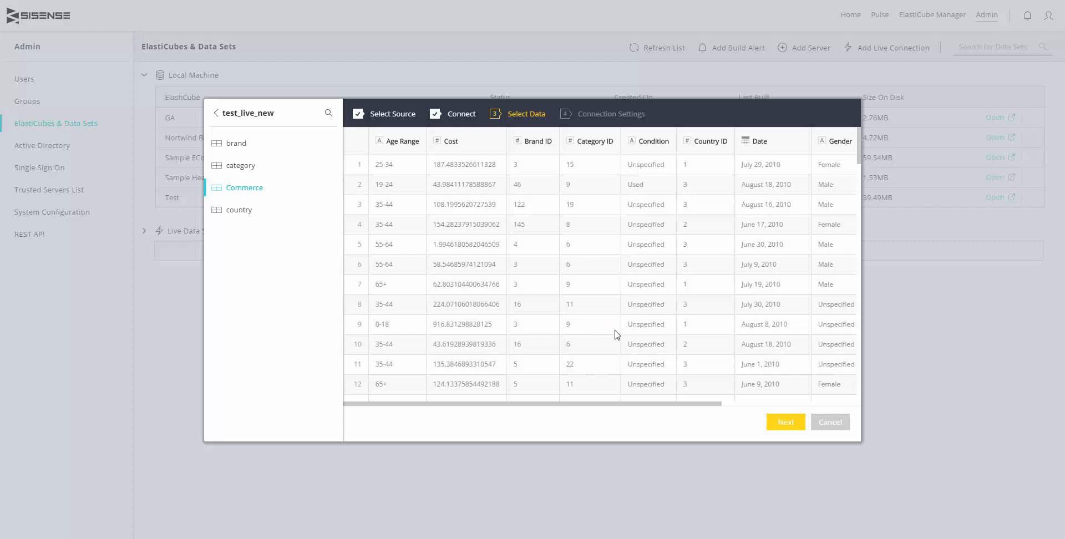
Step: Finish the live data set as Commerce with refresh rate 10 and timeout 20 seconds
click(784, 422)
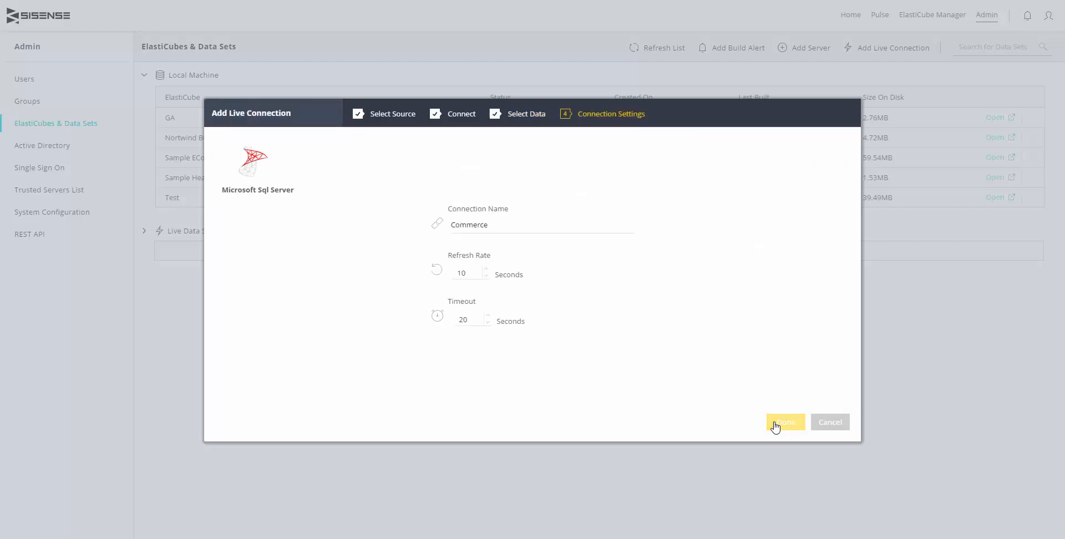
mouse_move(543, 248)
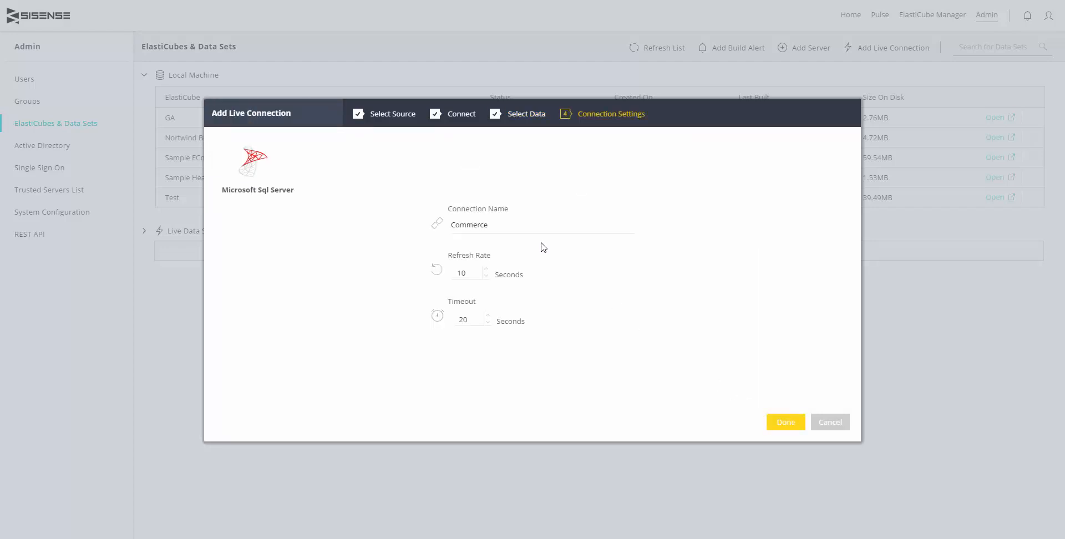
mouse_move(509, 278)
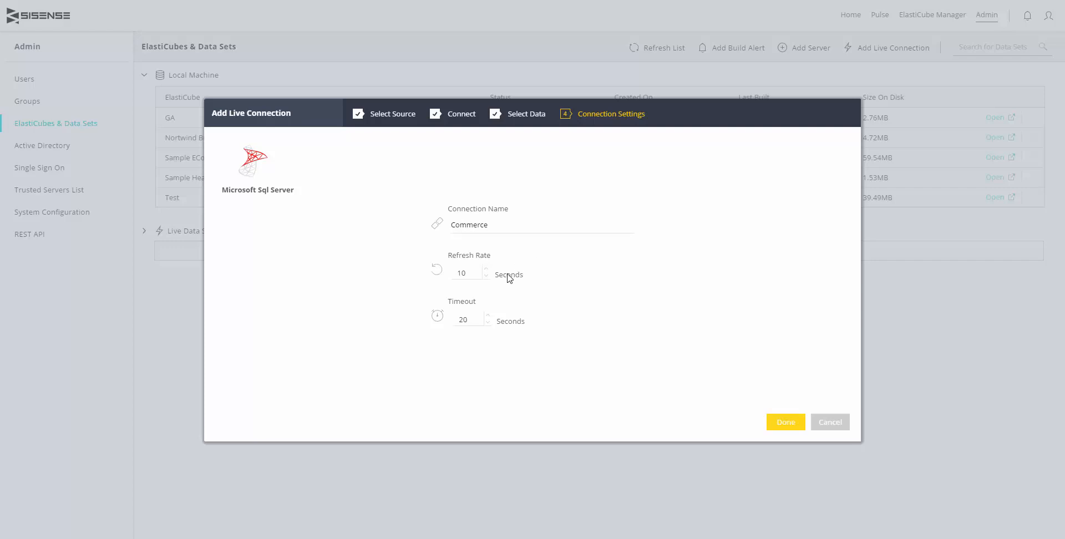
mouse_move(504, 283)
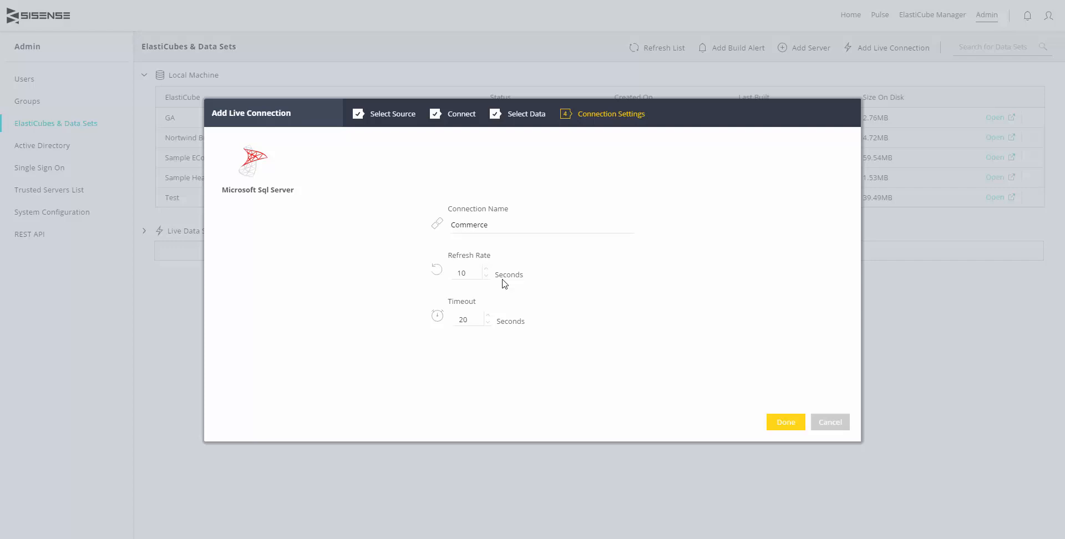
mouse_move(502, 326)
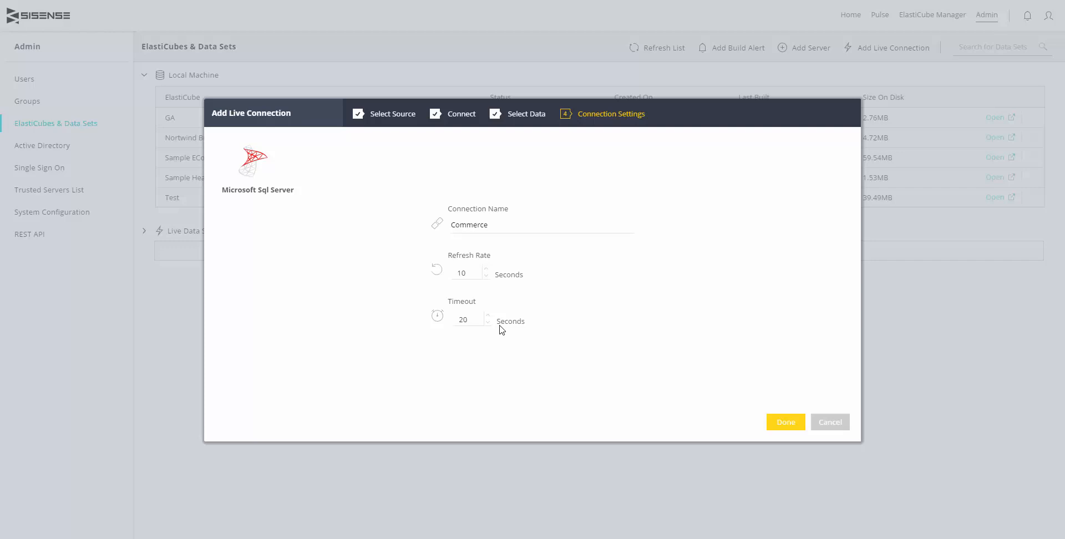
mouse_move(568, 351)
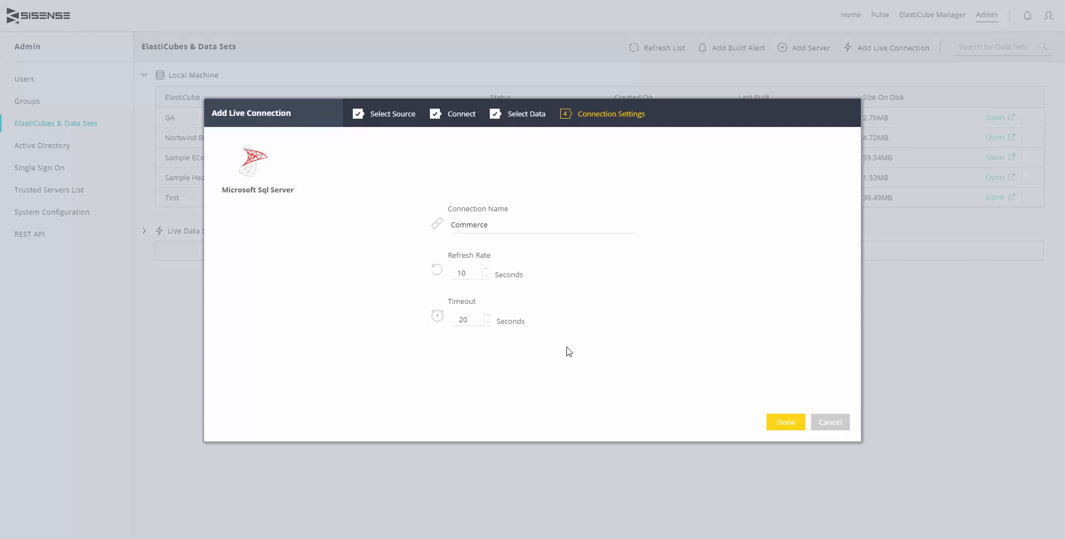
click(785, 422)
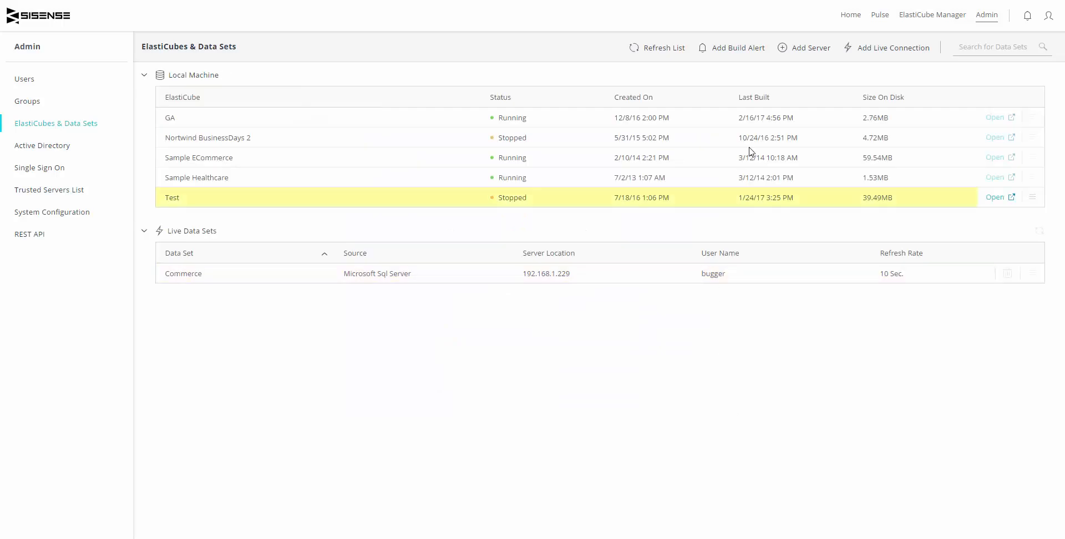
Step: Return Home and reopen the Sample - Ecommerce dashboard
click(850, 15)
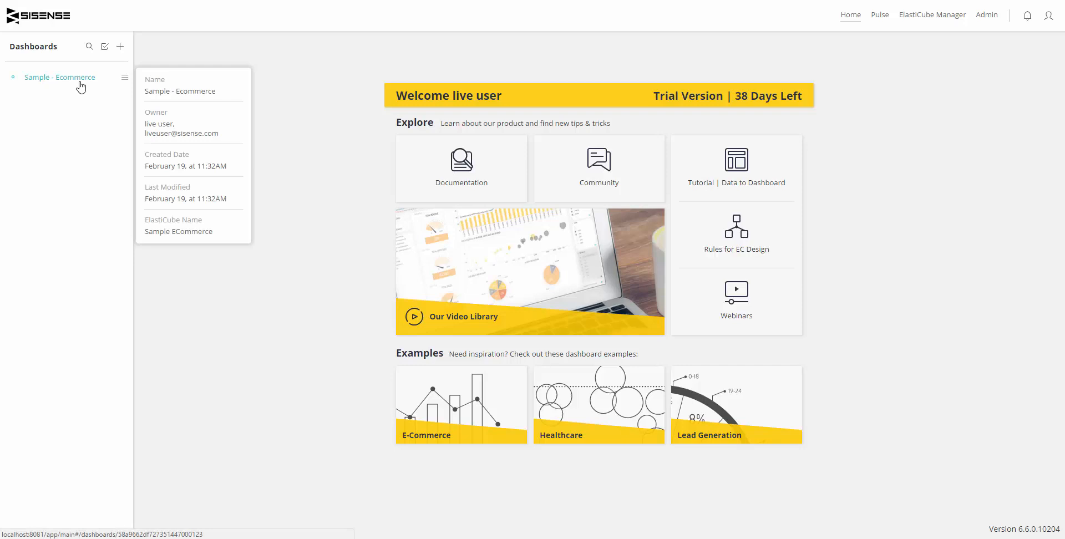
click(60, 78)
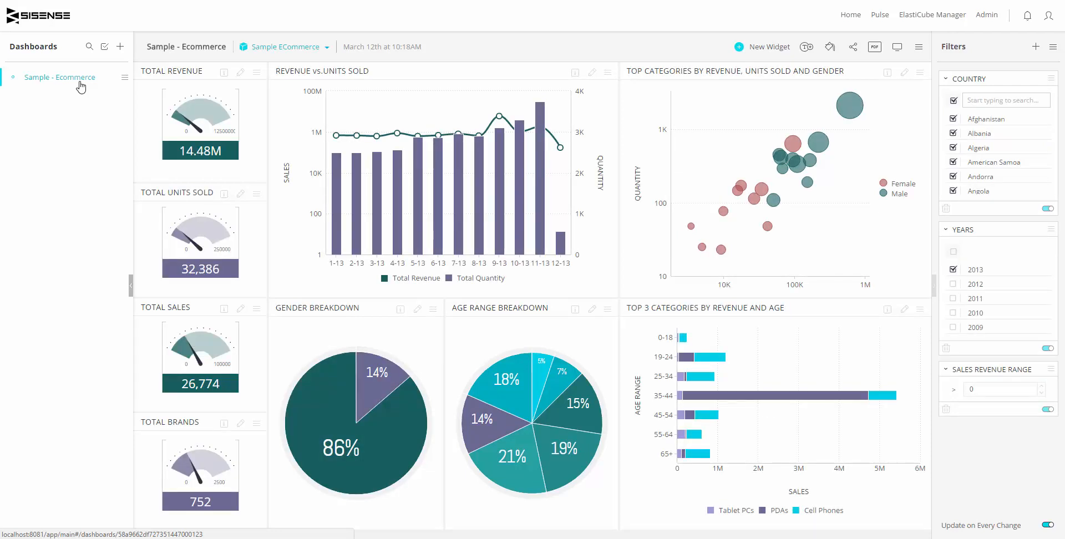
Step: Add the Commerce live data set as a second data source for the dashboard
click(326, 46)
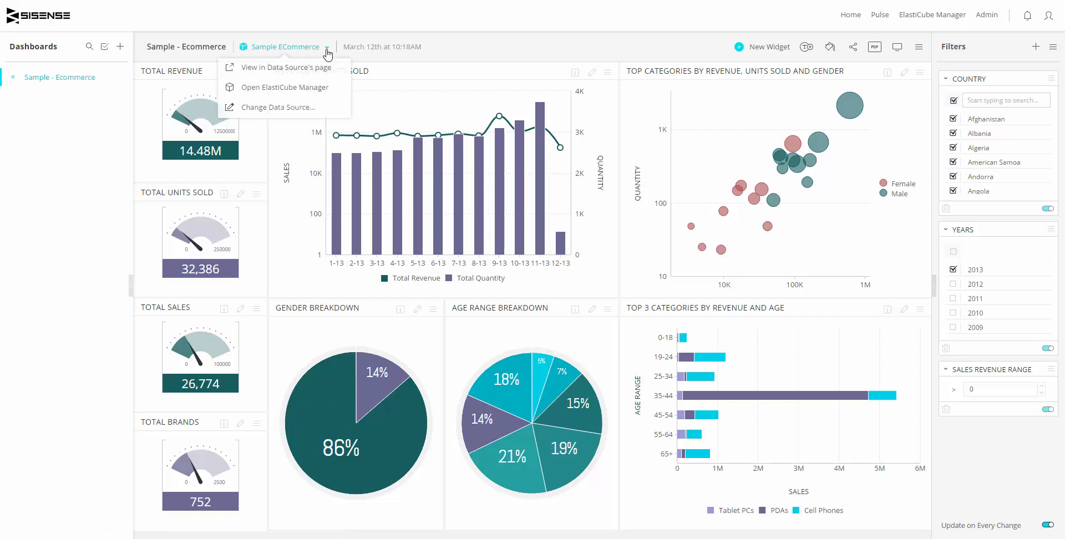
click(280, 107)
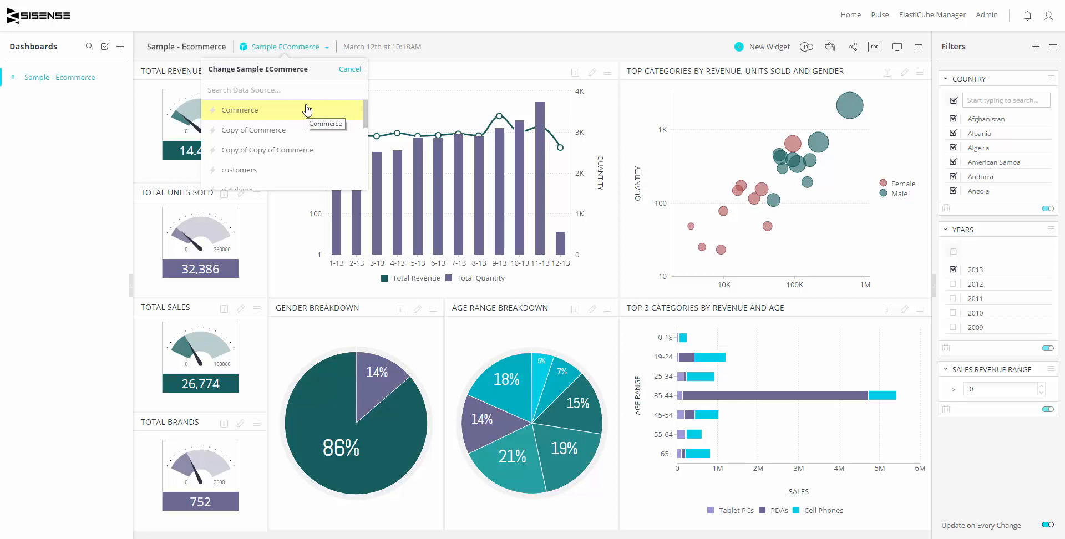
click(240, 110)
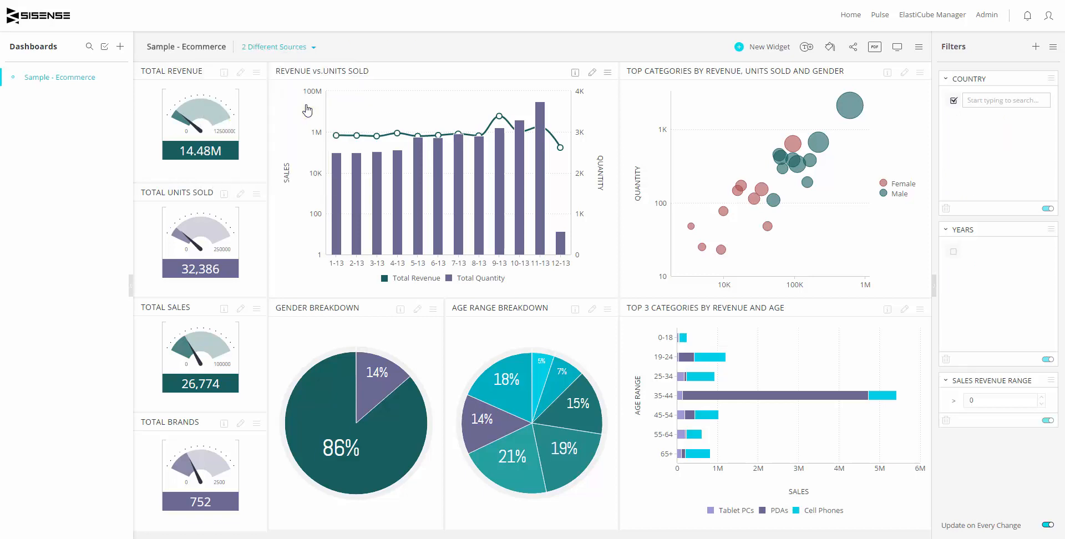
mouse_move(780, 55)
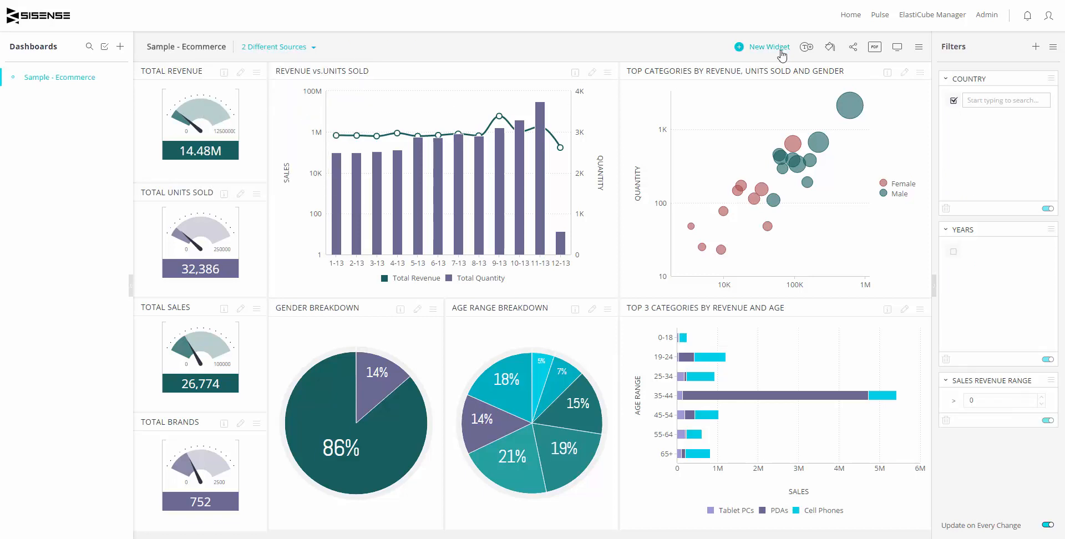
Step: Create a Total Cost indicator widget from the Commerce Cost field, reading 13.68M
click(762, 47)
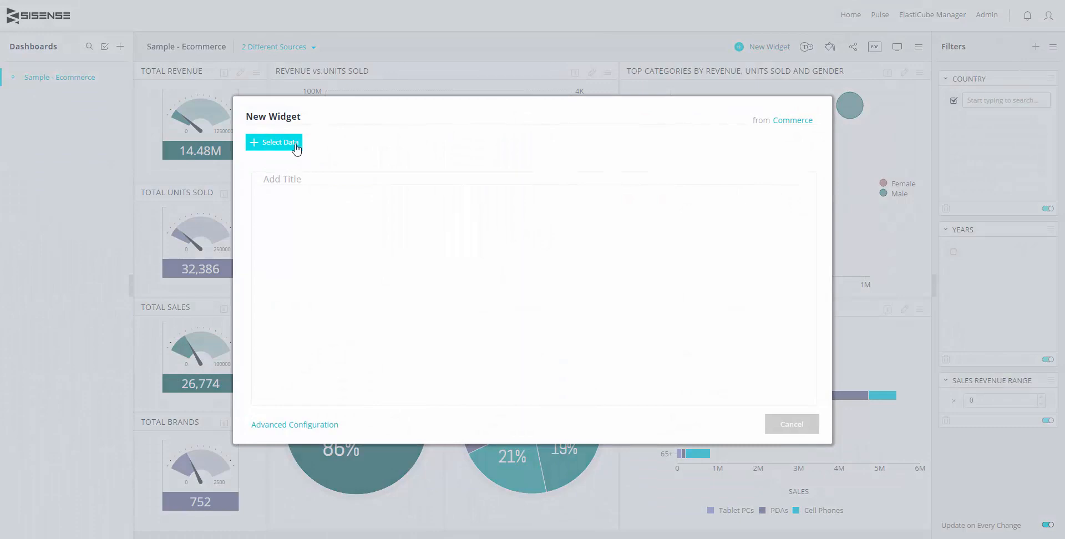
click(274, 143)
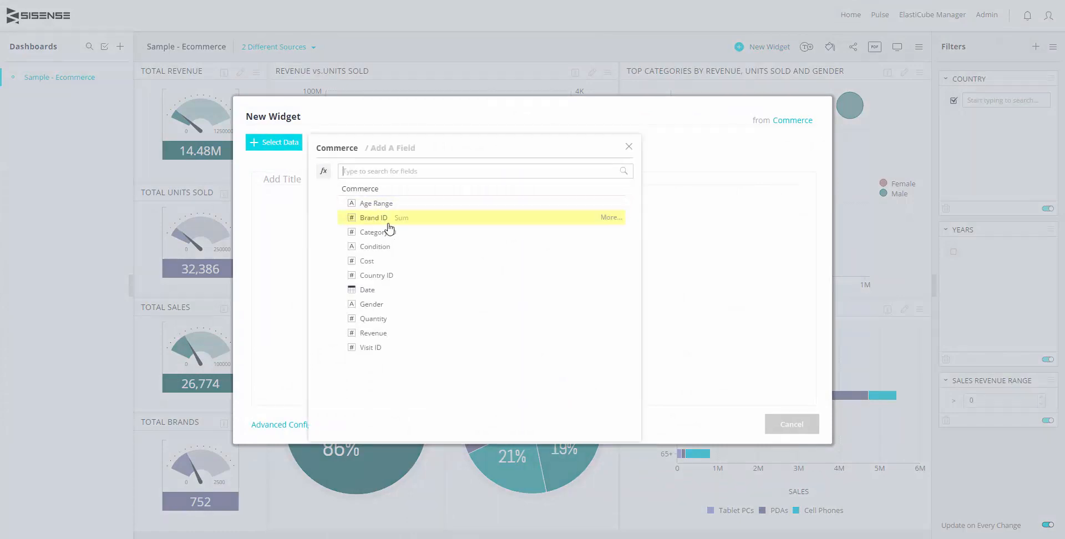
click(367, 261)
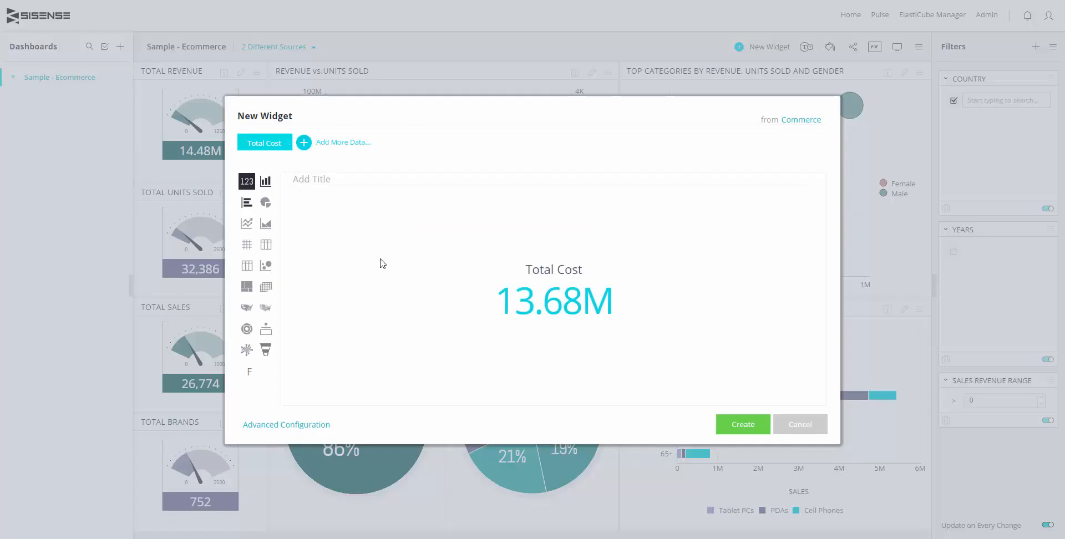
mouse_move(783, 447)
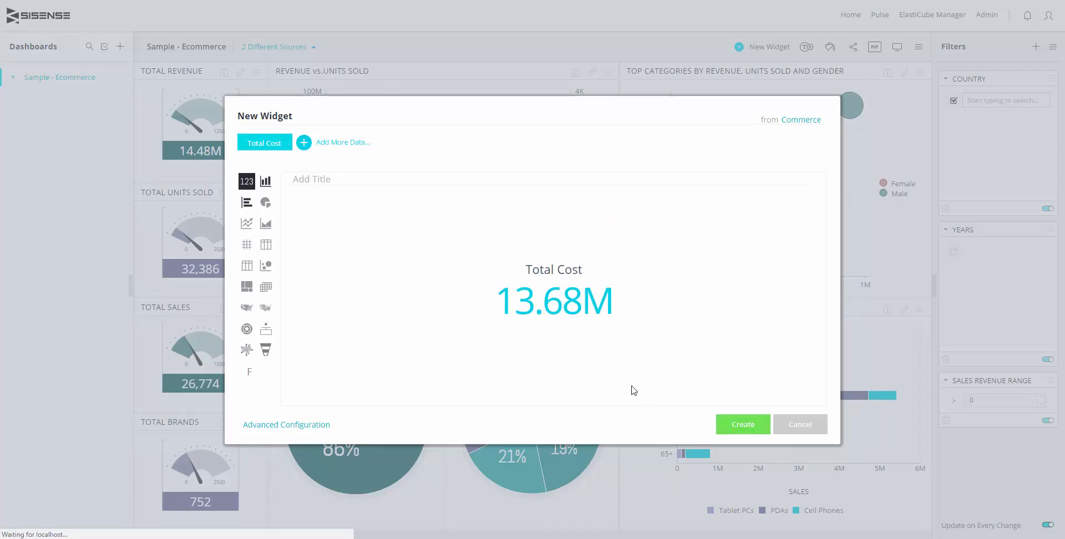
click(742, 424)
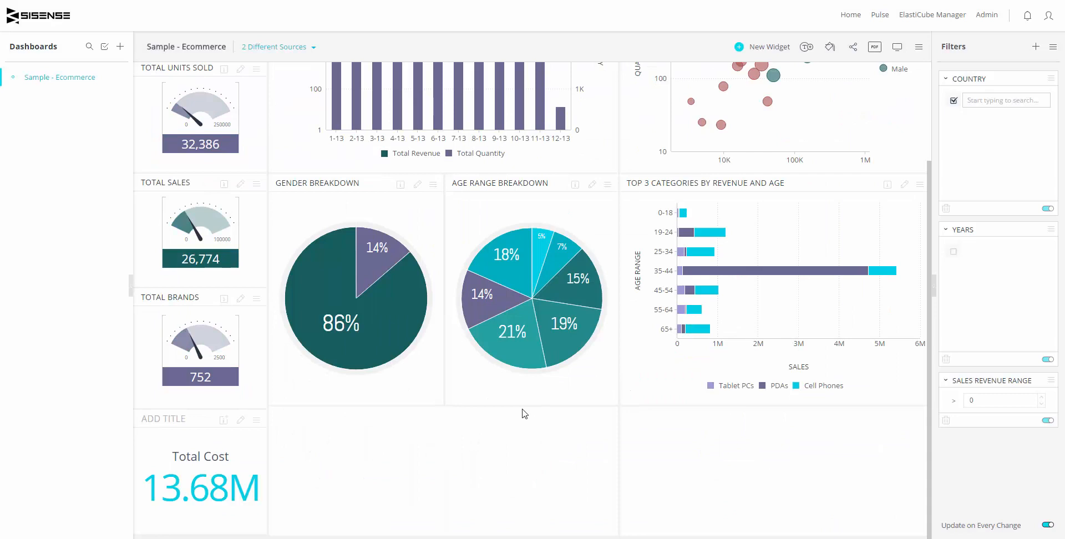
mouse_move(224, 431)
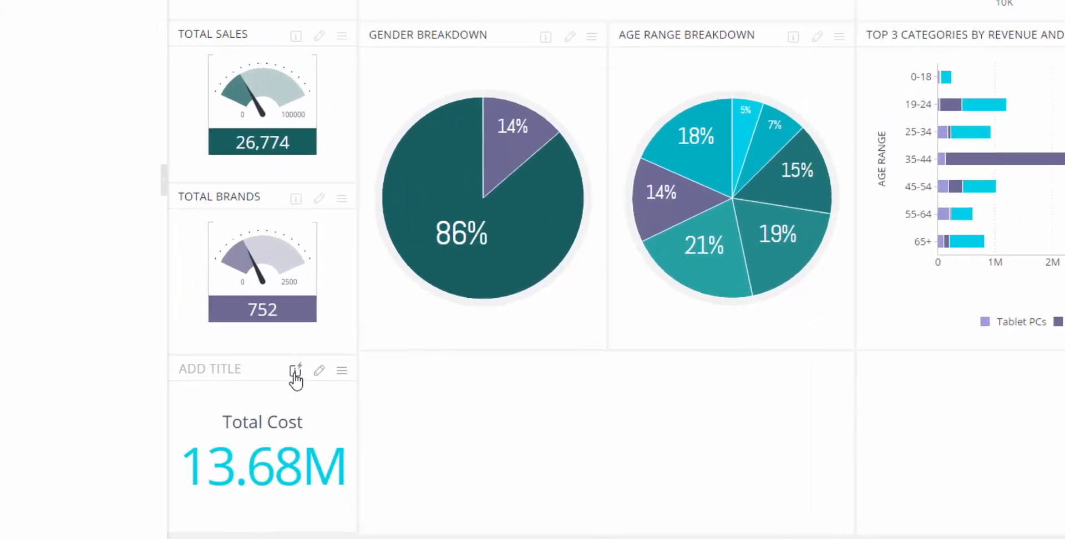
Step: Switch on the Total Cost widget's automatic refresh at every 10 seconds
click(296, 371)
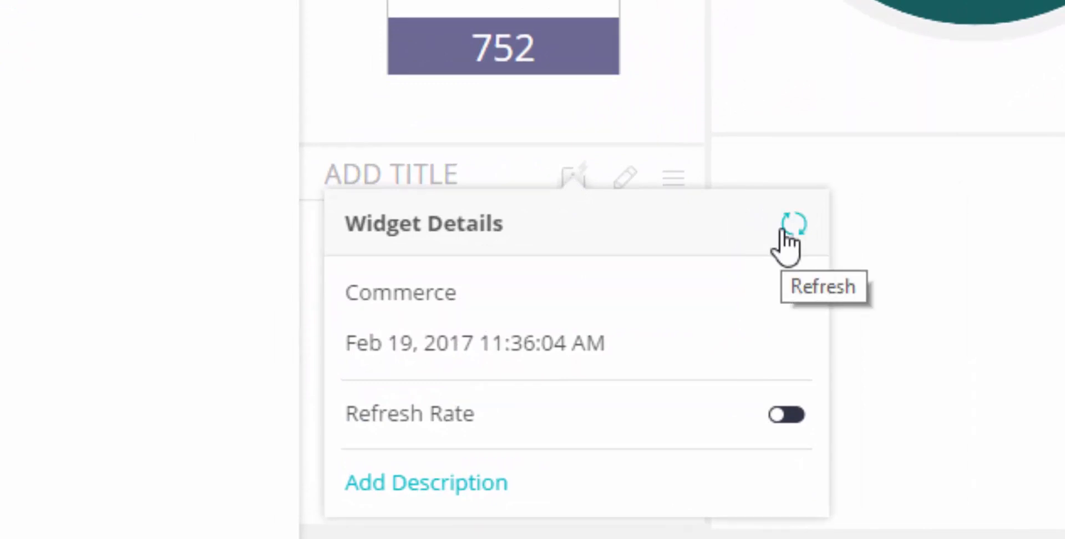
click(787, 415)
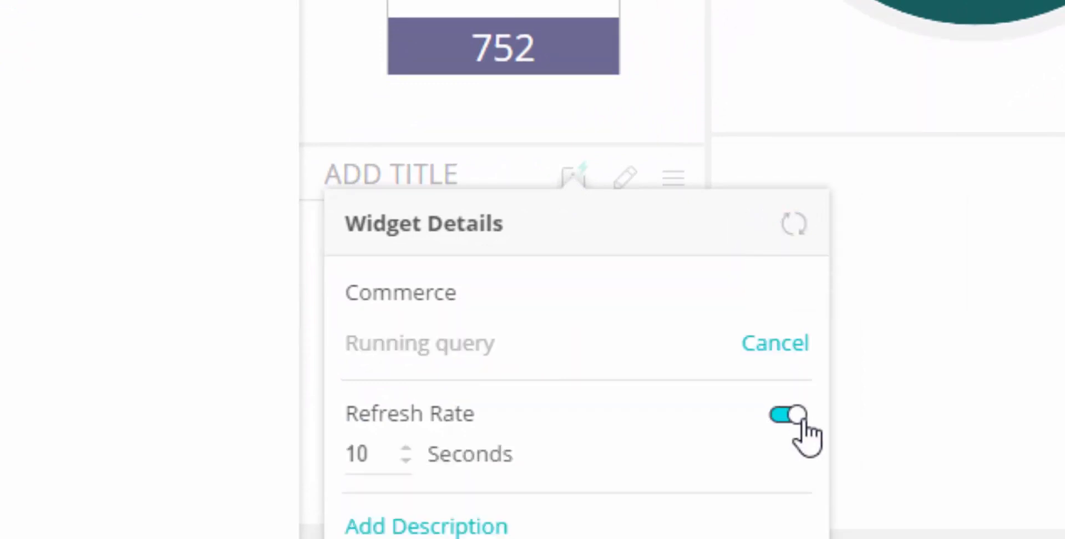